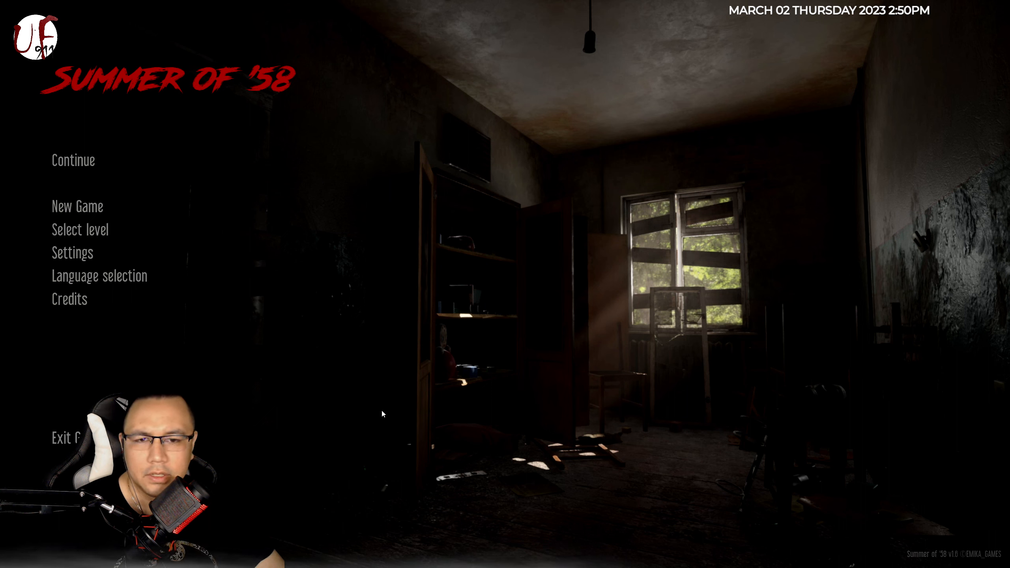
mouse_move(79, 229)
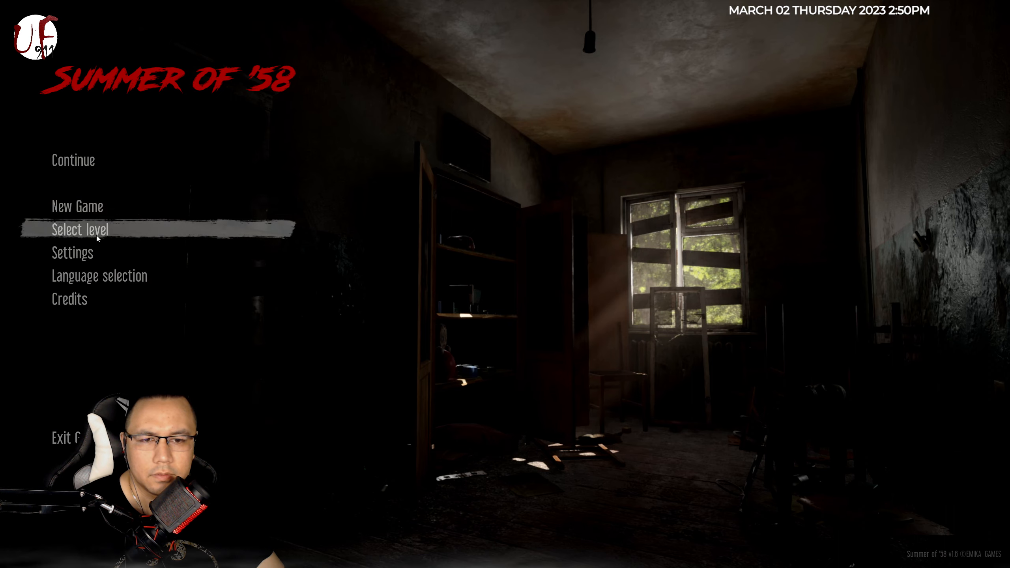
Step: Choose Select level from the main menu to load a level
click(80, 229)
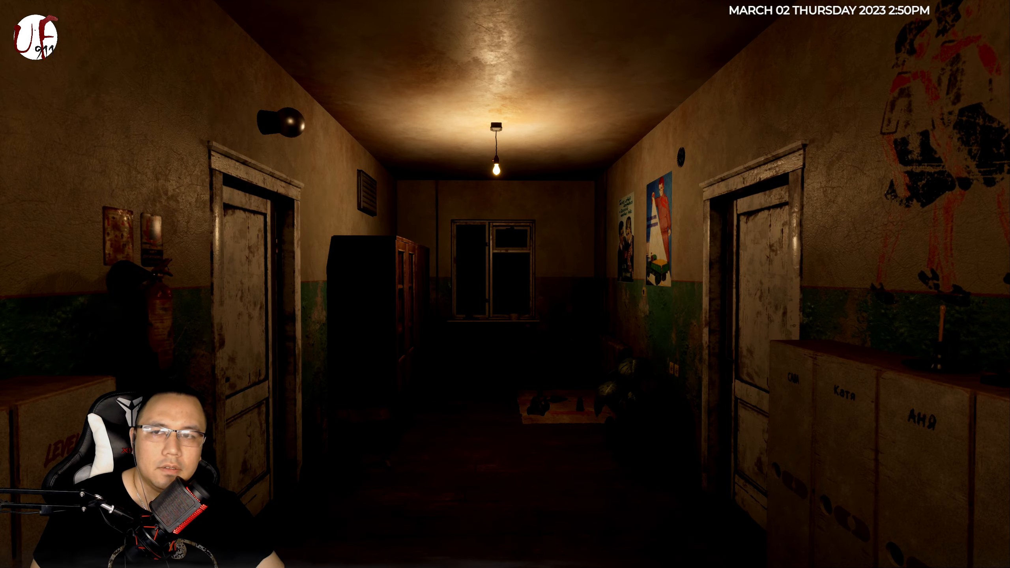
mouse_move(505, 284)
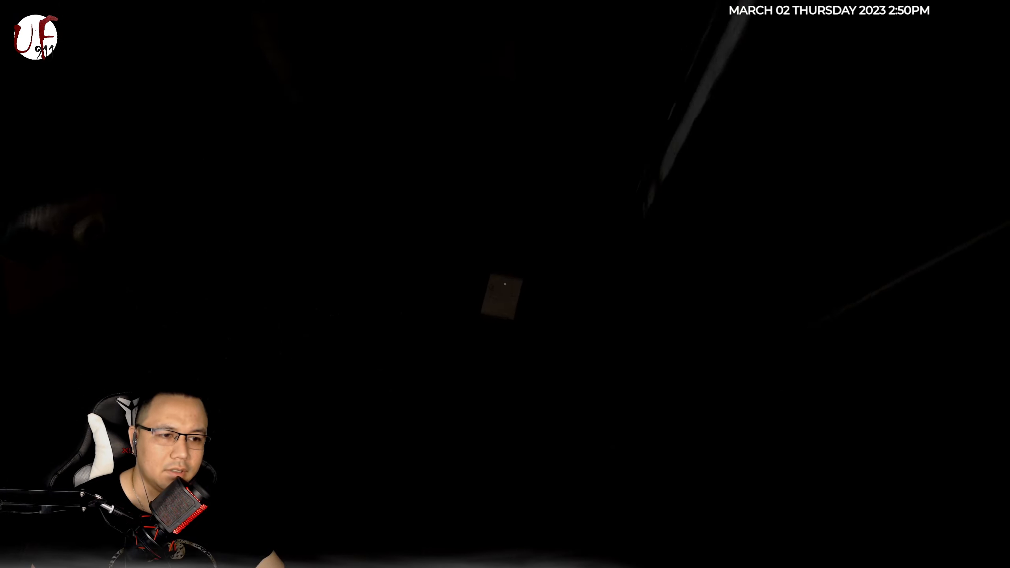
Step: Read the wall note warning you to leave and take it
click(505, 285)
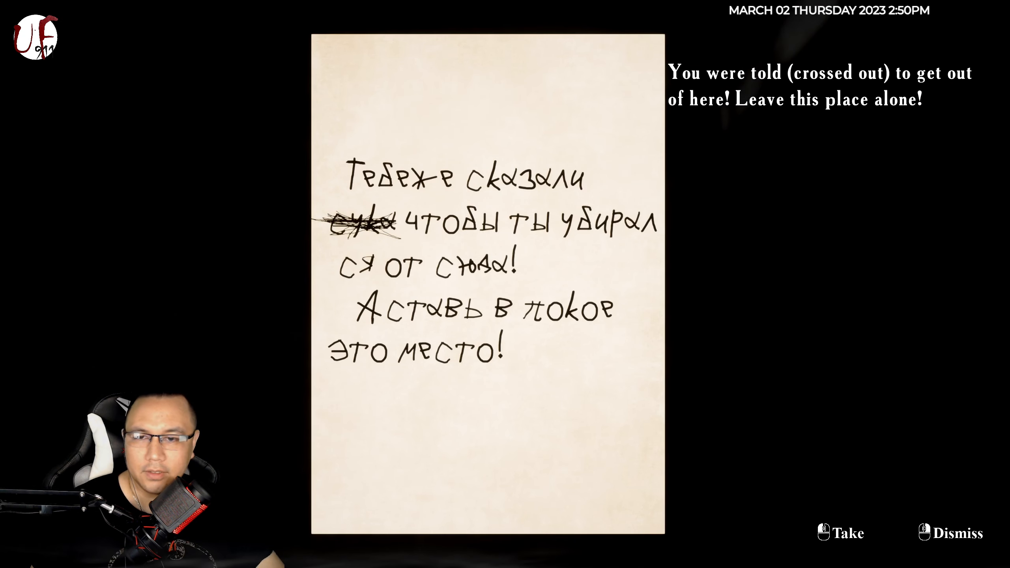
click(951, 533)
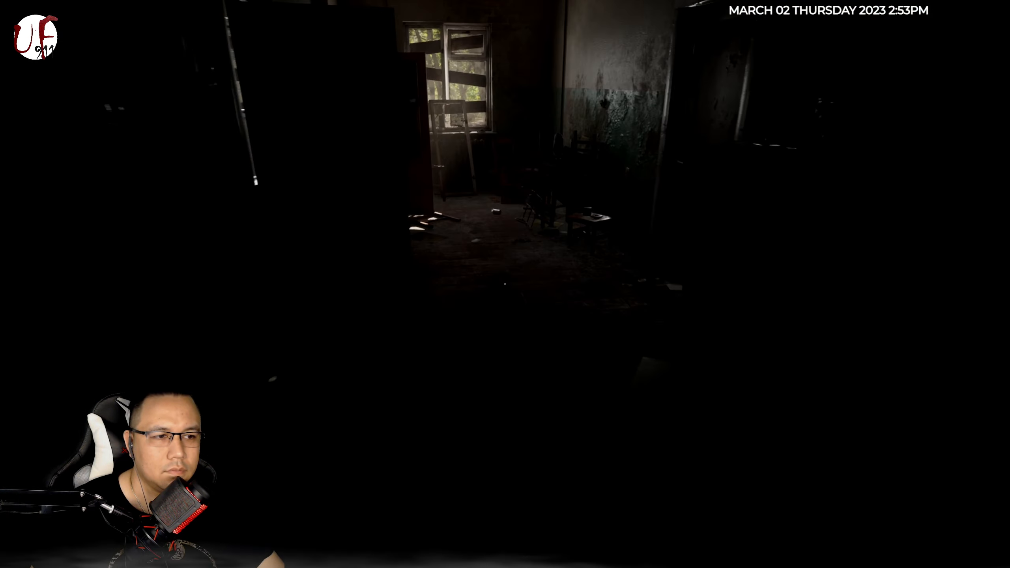
mouse_move(505, 284)
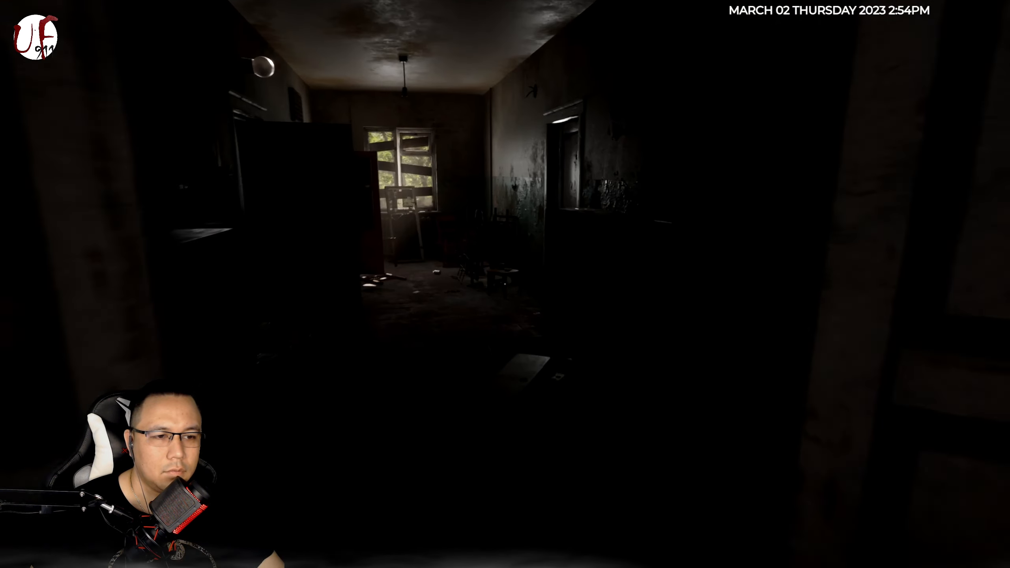
mouse_move(505, 284)
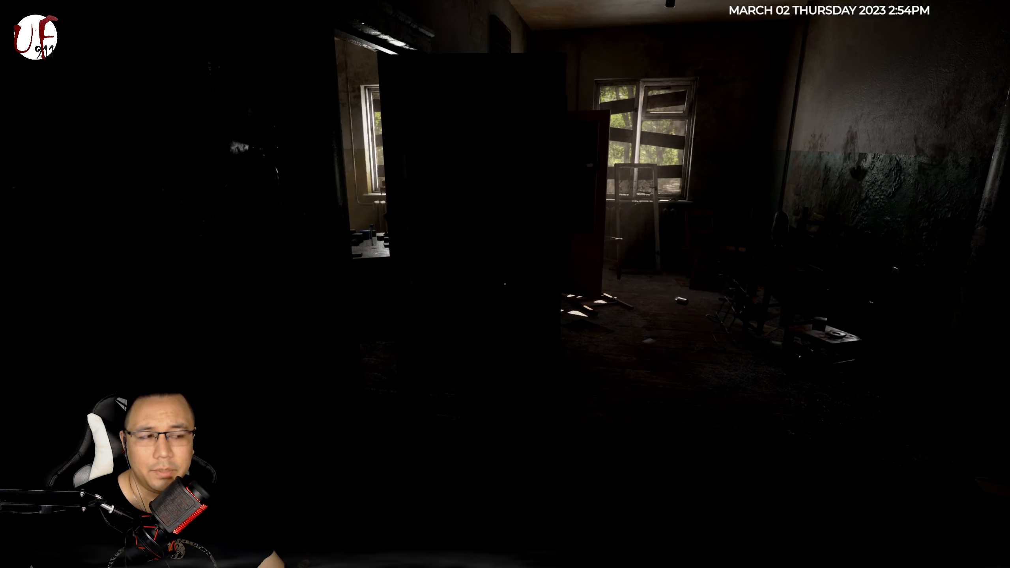
mouse_move(504, 284)
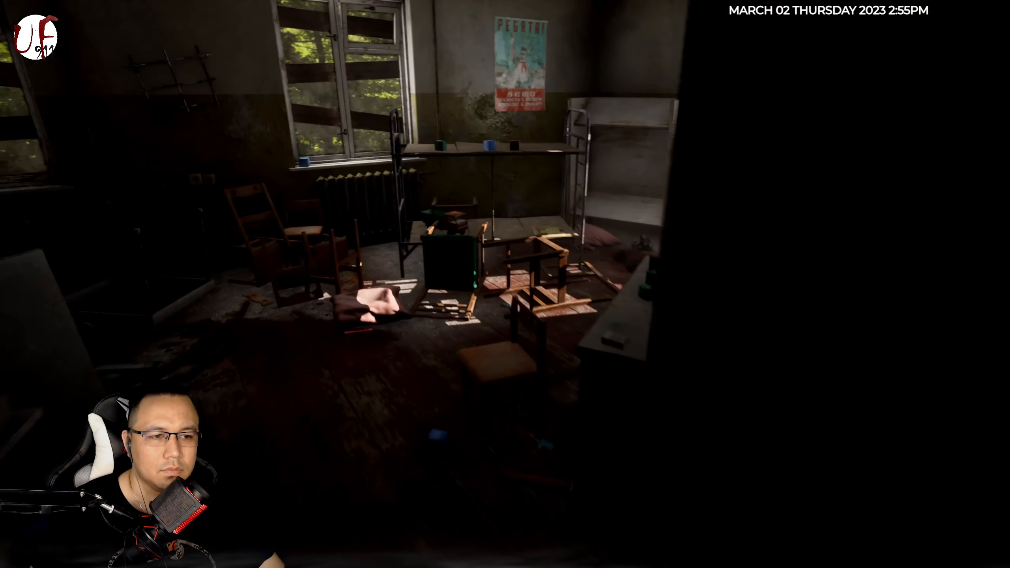
mouse_move(505, 284)
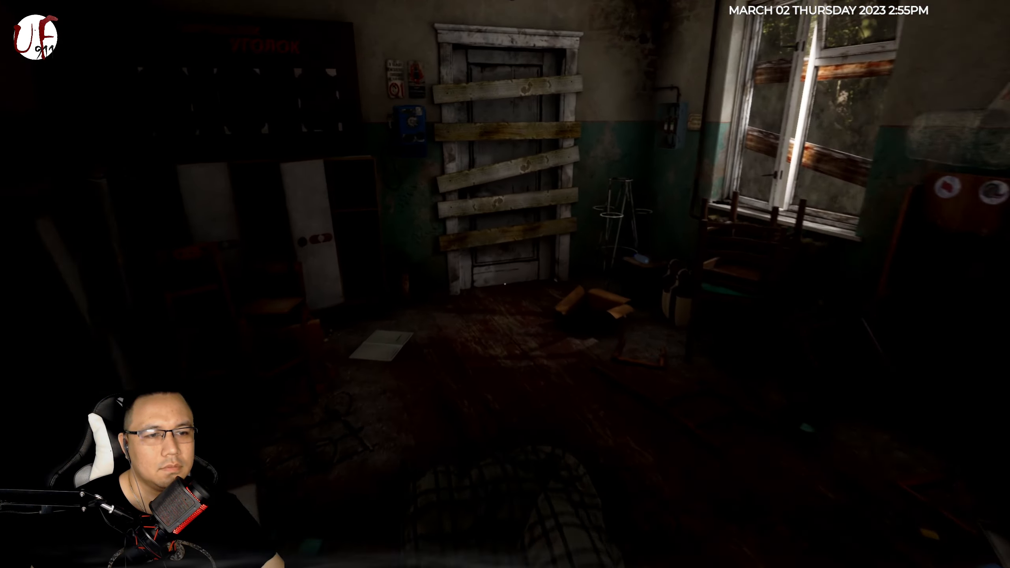
mouse_move(505, 284)
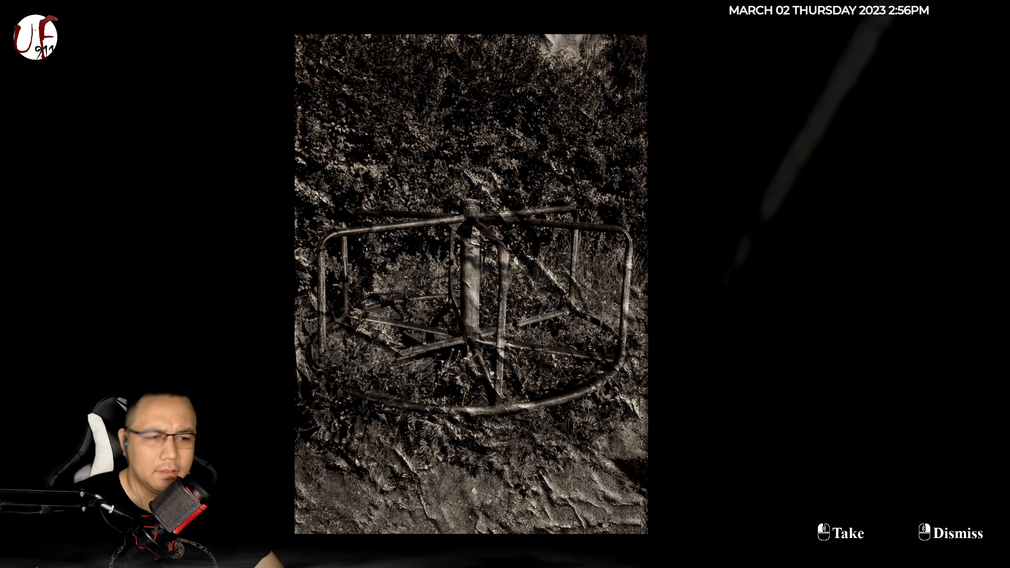
Step: Take the merry-go-round photo, then take the Russian-English Dictionary
click(954, 533)
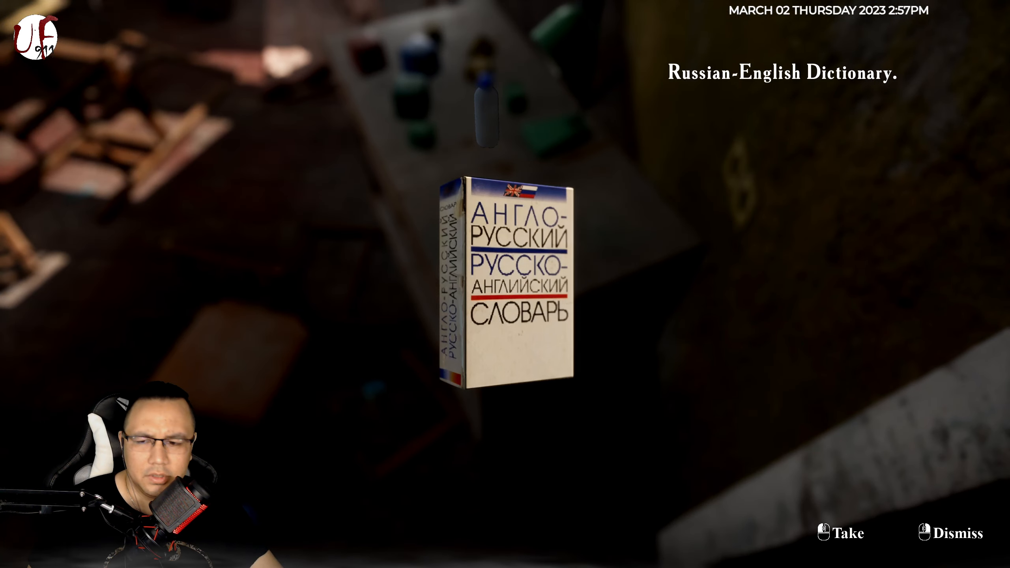
click(948, 532)
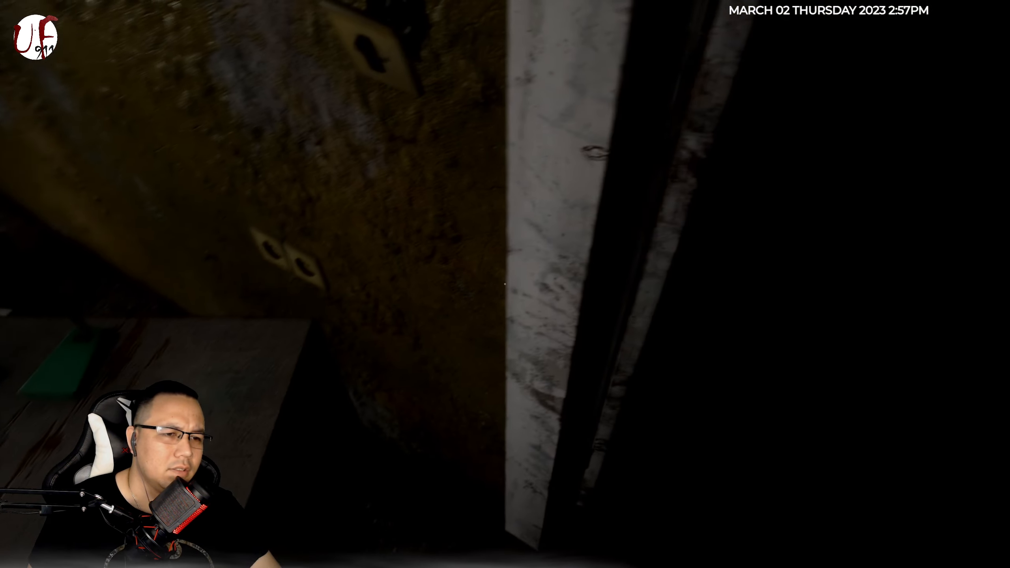